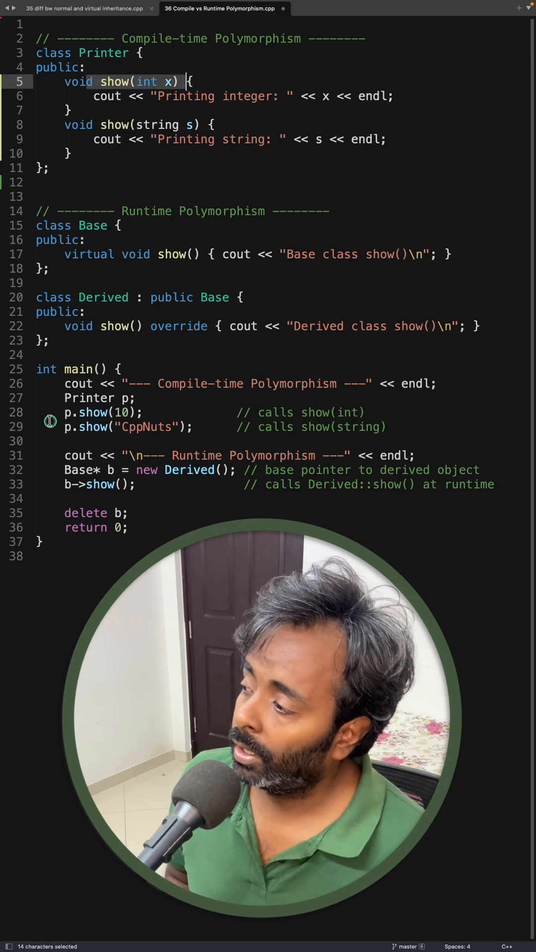
{"action": "left_click", "coordinate": [86, 68]}
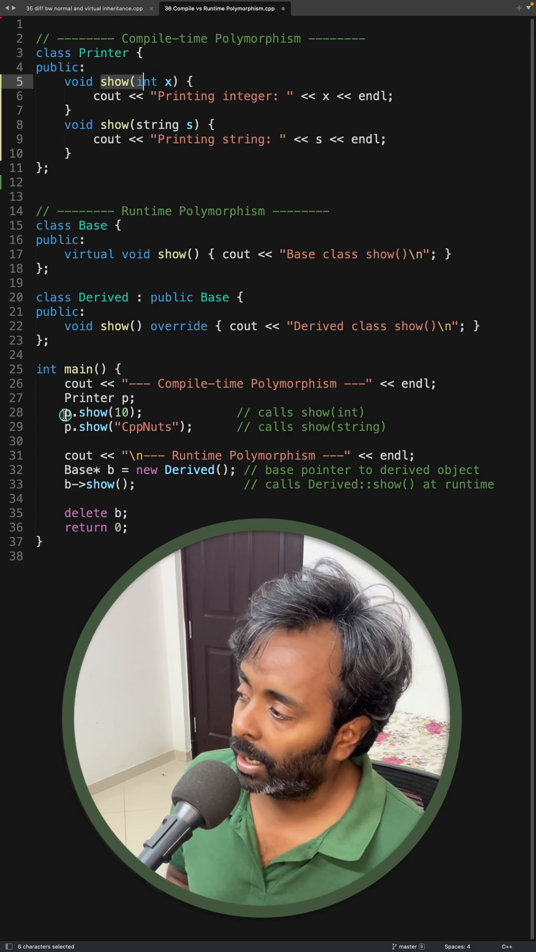
{"action": "left_click", "coordinate": [92, 427]}
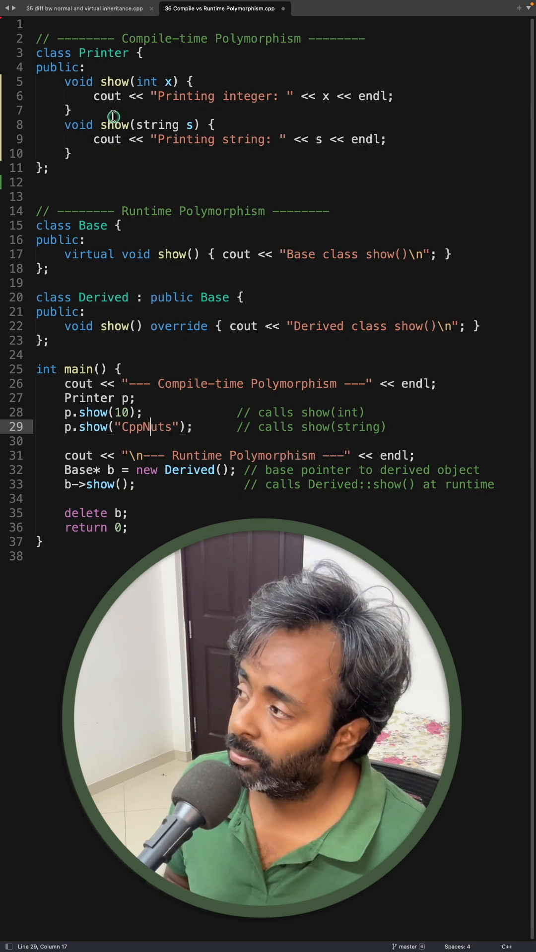
{"action": "double_click", "coordinate": [113, 125]}
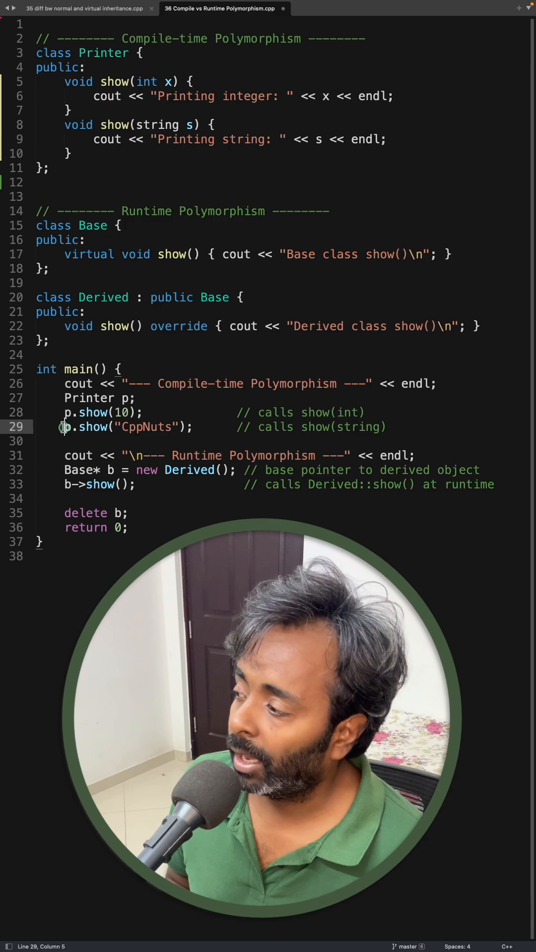
{"action": "left_click", "coordinate": [213, 125]}
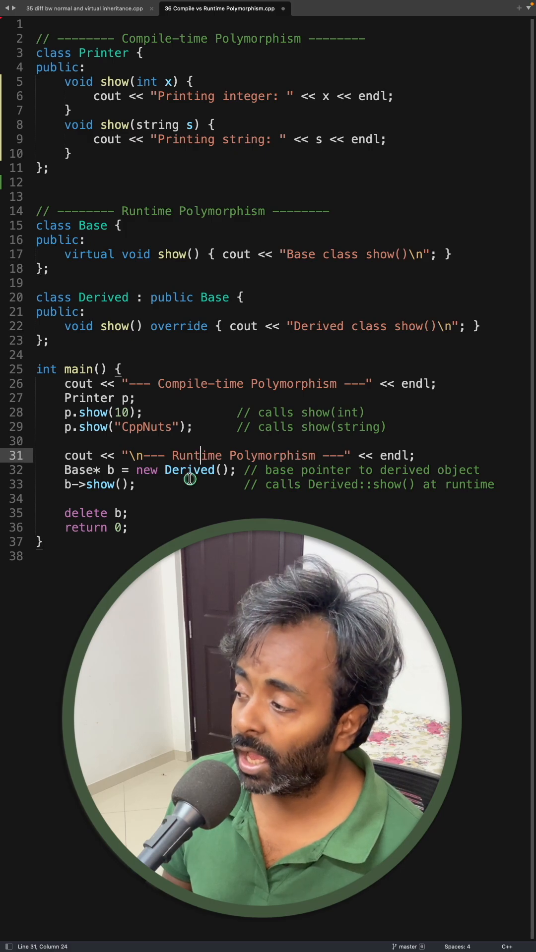
{"action": "left_click", "coordinate": [114, 469]}
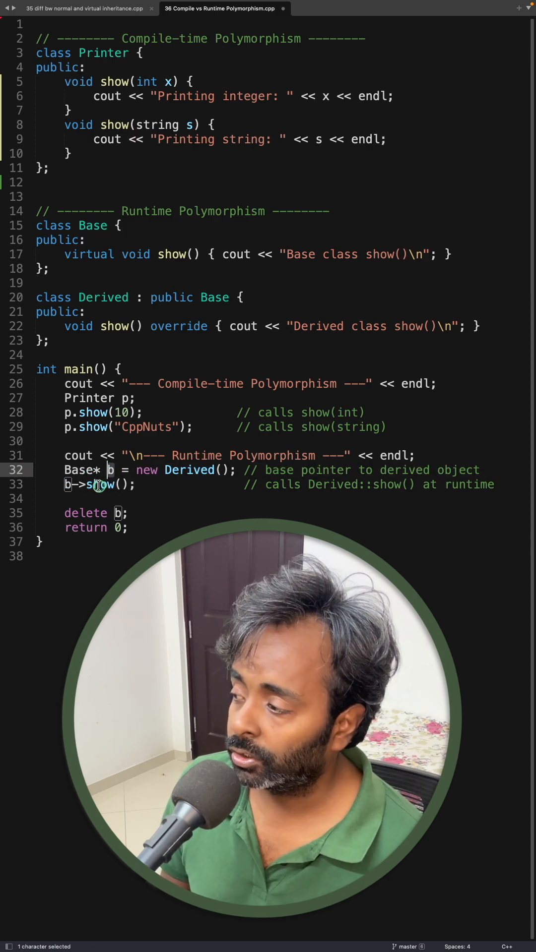
{"action": "left_click", "coordinate": [104, 470]}
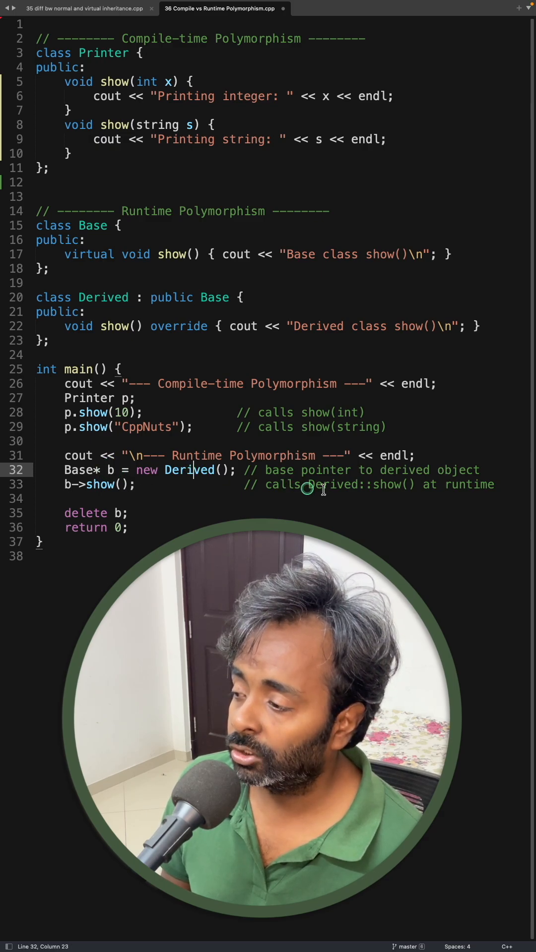
{"action": "left_click_drag", "start_coordinate": [307, 489], "coordinate": [422, 484]}
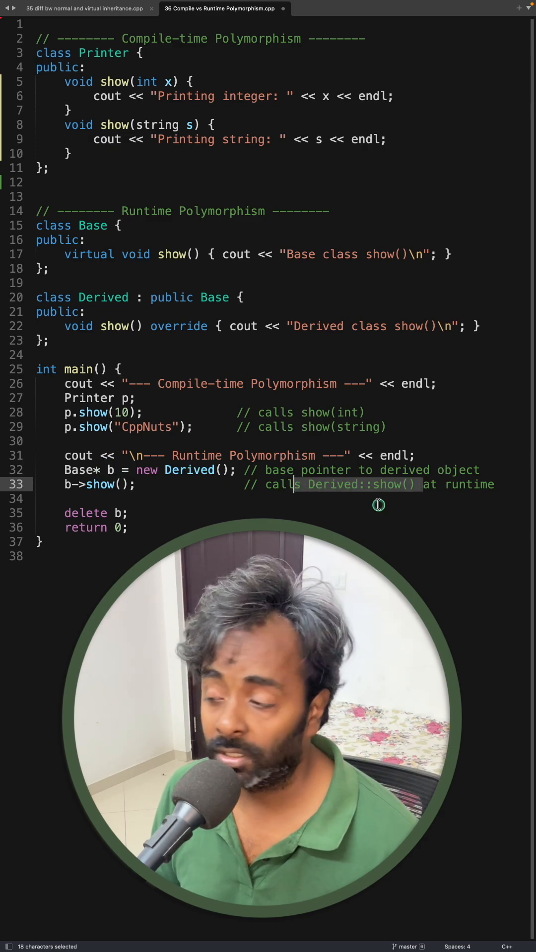